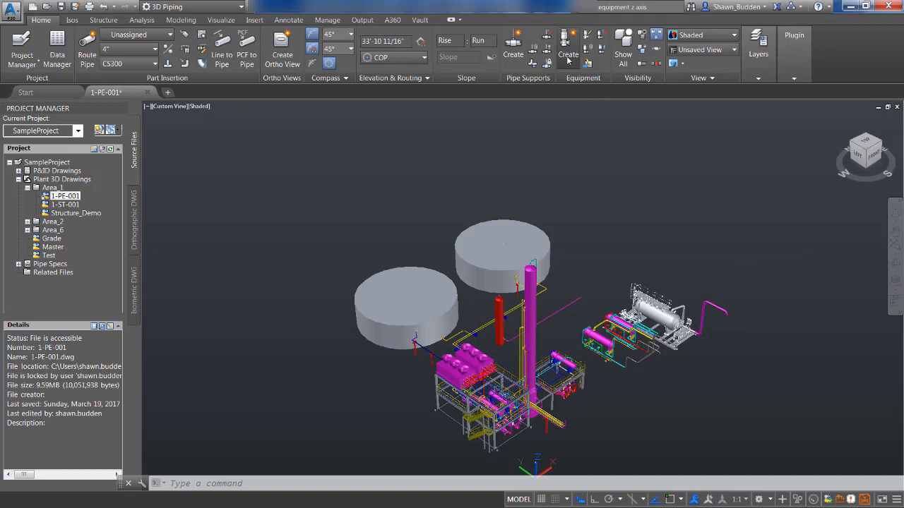
- Begin creating equipment as a Vessel > Horizontal Vessel and list its head shape options
left_click(568, 40)
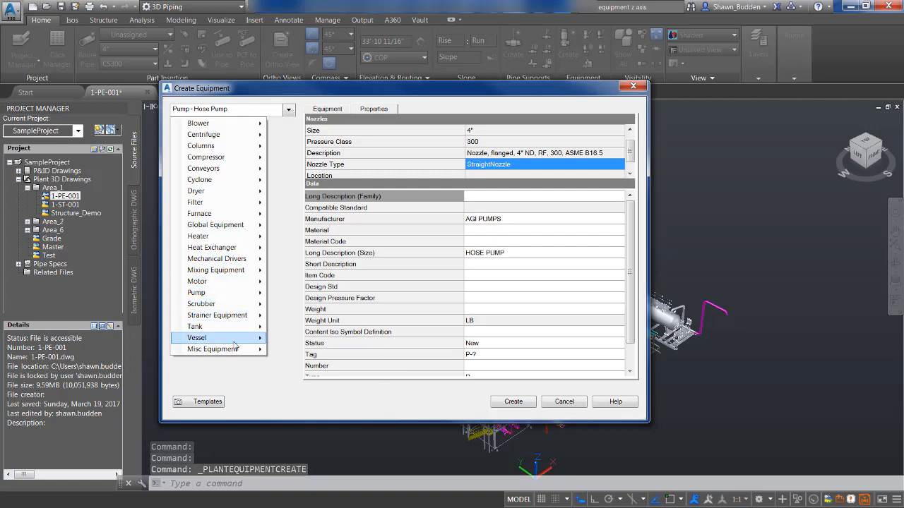
left_click(218, 339)
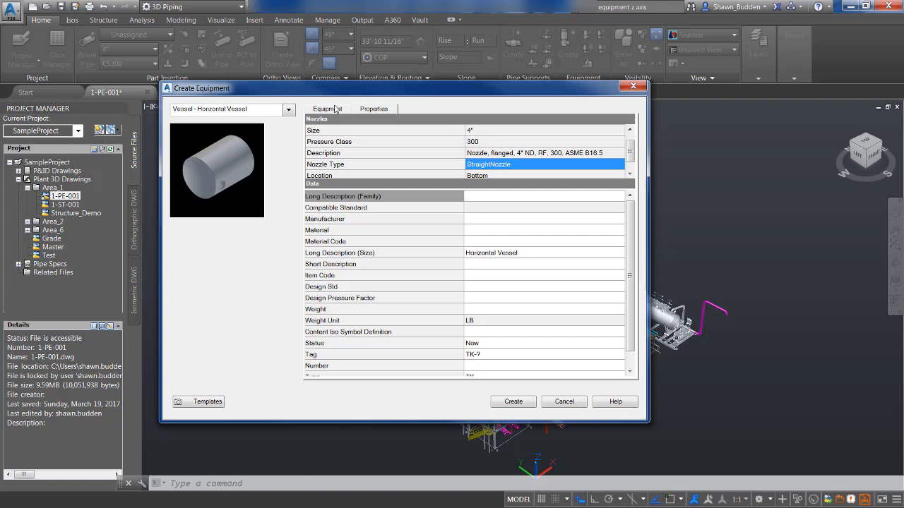
left_click(327, 107)
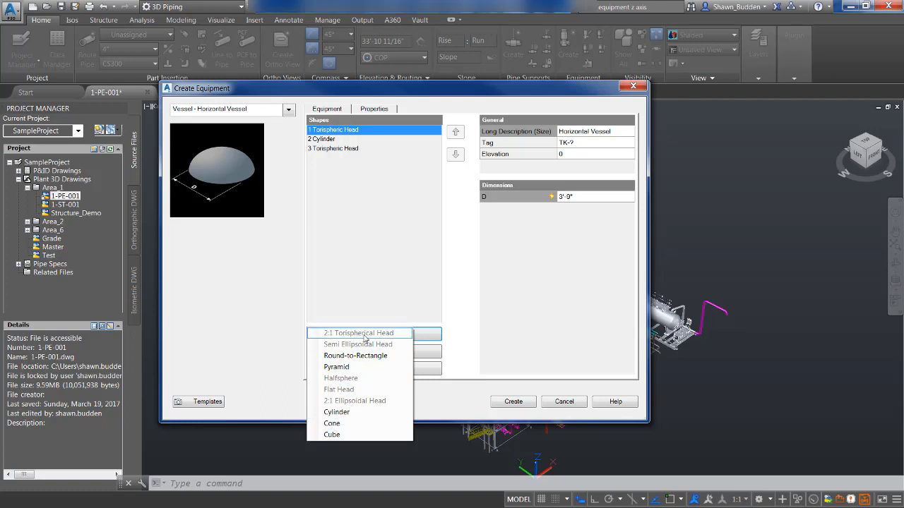
mouse_move(472, 393)
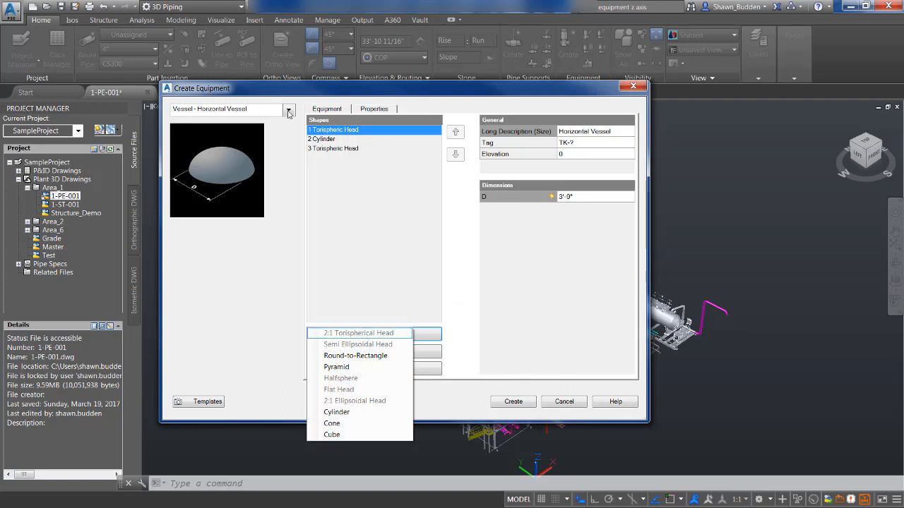
- Change the equipment class to Blower, then bring up the Pump type submenu
left_click(288, 111)
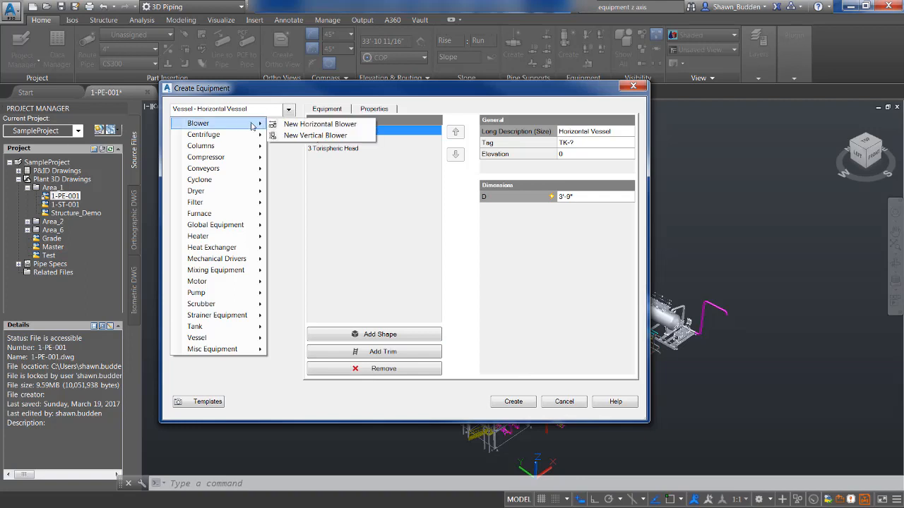
left_click(320, 124)
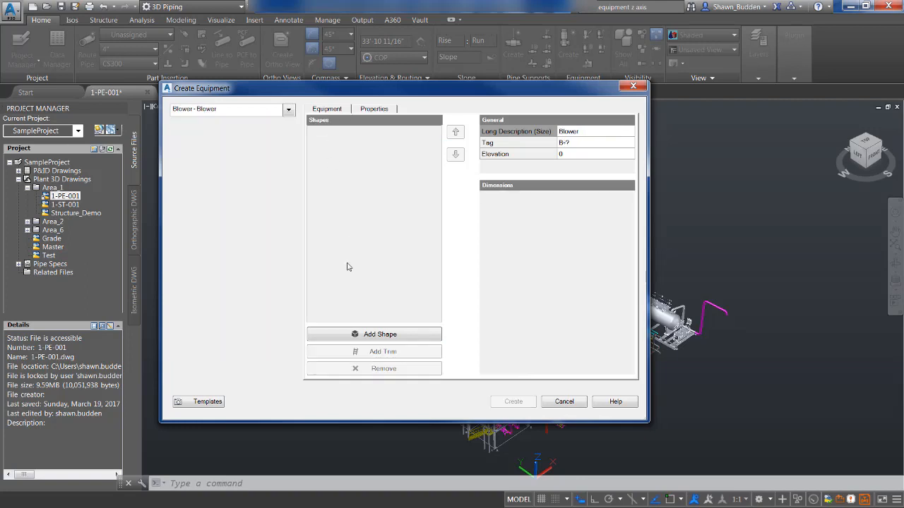
left_click(373, 333)
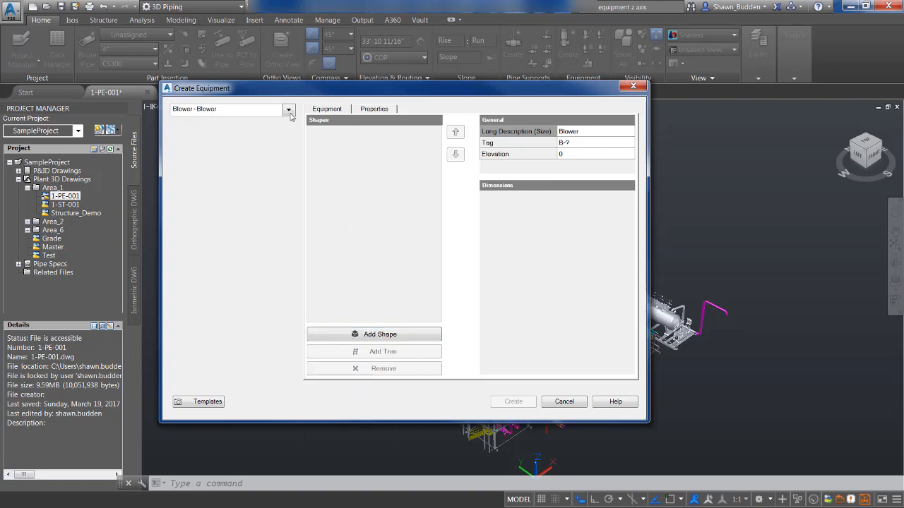
left_click(288, 110)
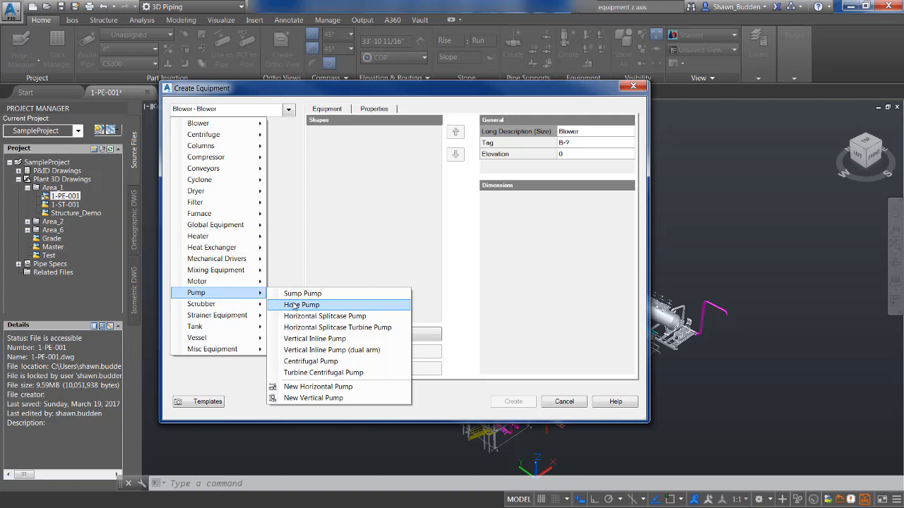
- Make the equipment a Pump > Hose Pump with its default dimensions
left_click(299, 305)
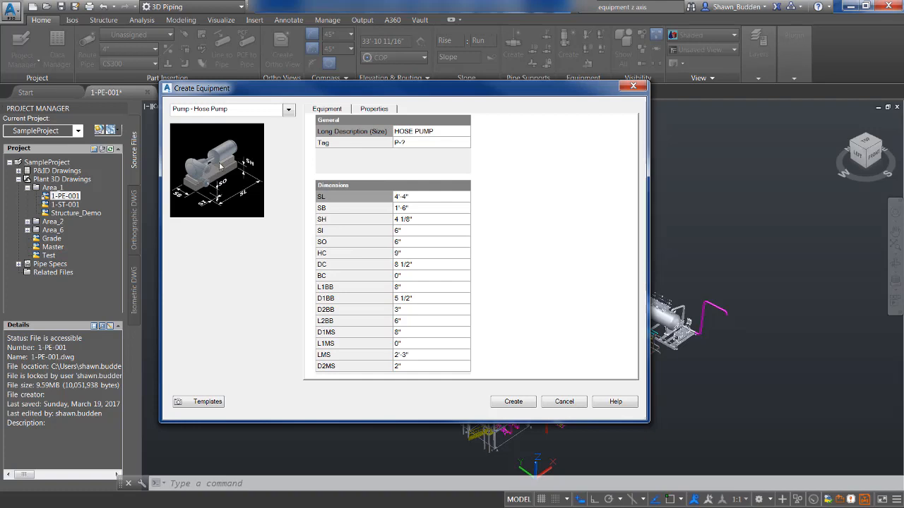
mouse_move(239, 182)
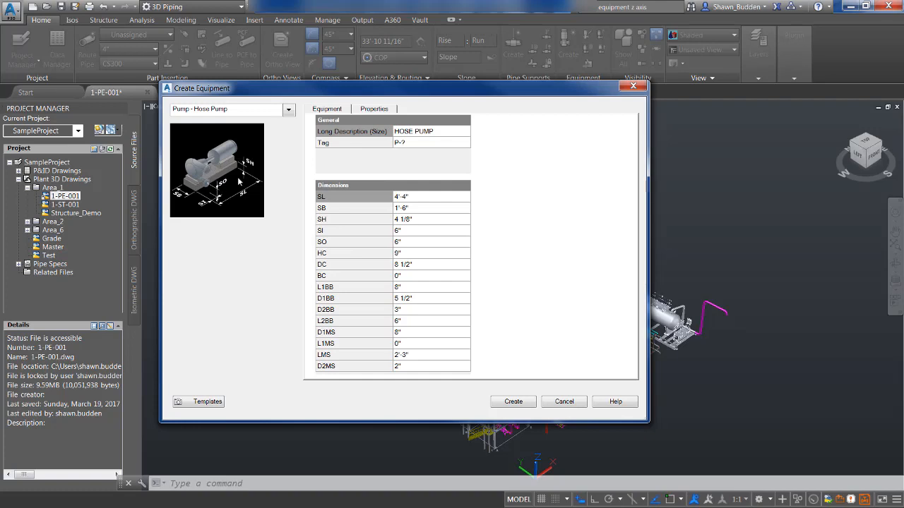
mouse_move(329, 217)
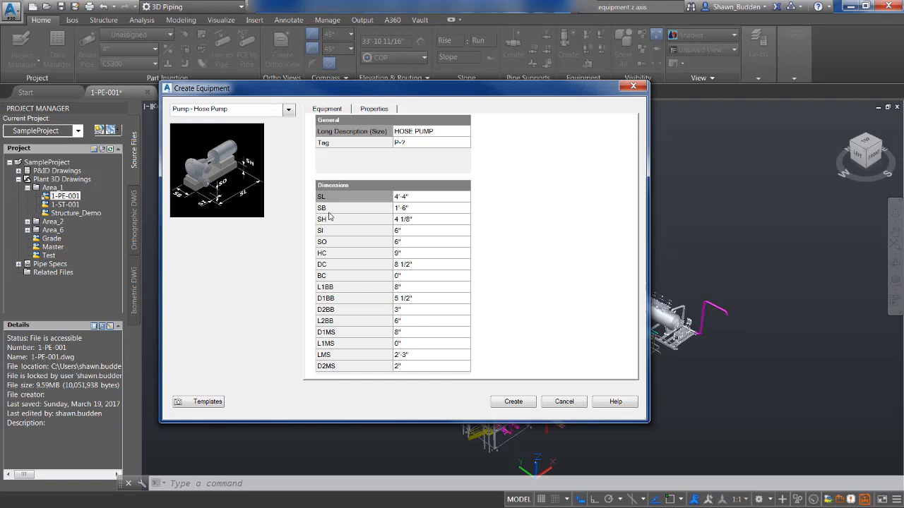
mouse_move(331, 219)
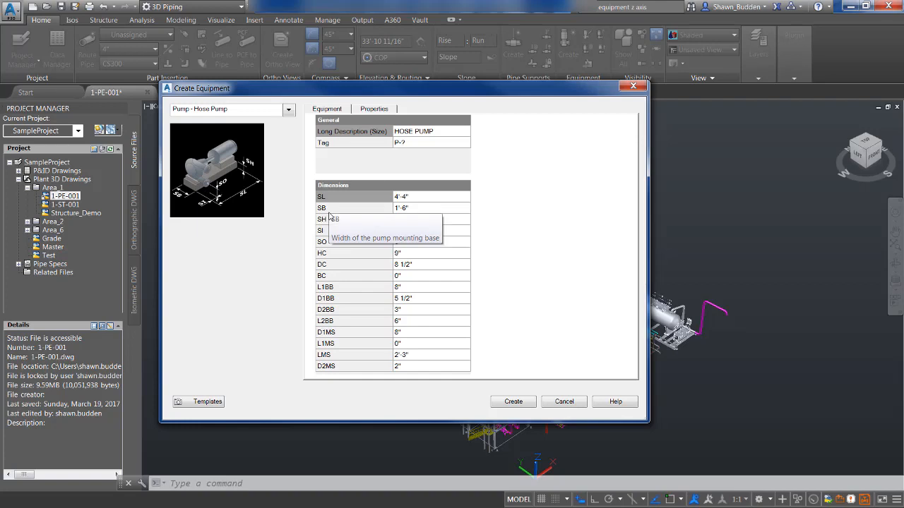
mouse_move(328, 231)
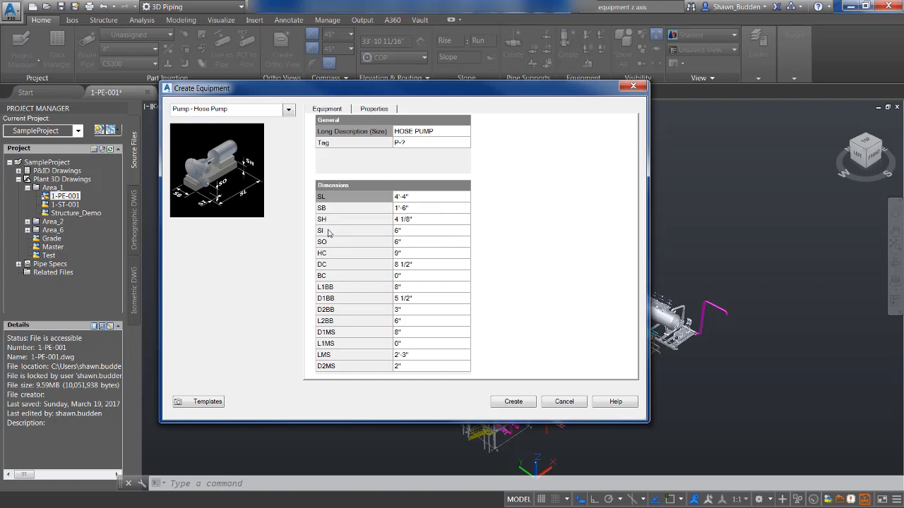
mouse_move(328, 233)
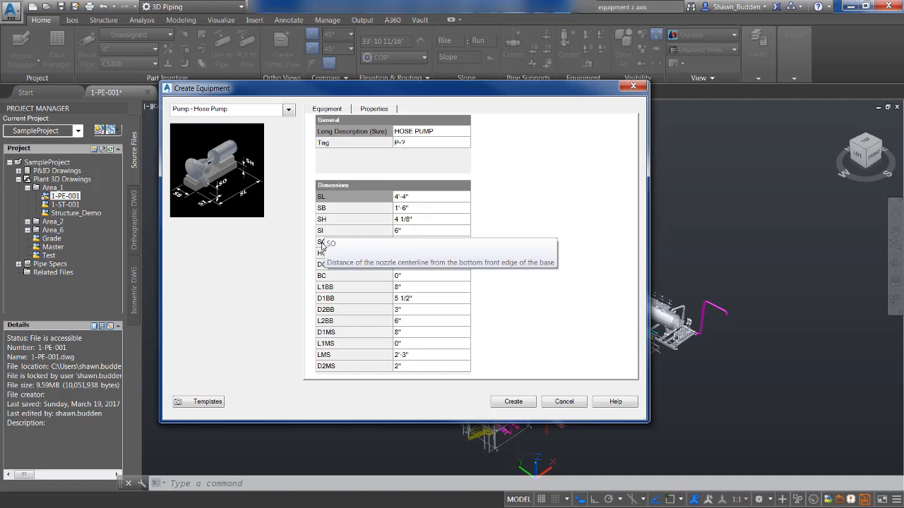
mouse_move(322, 256)
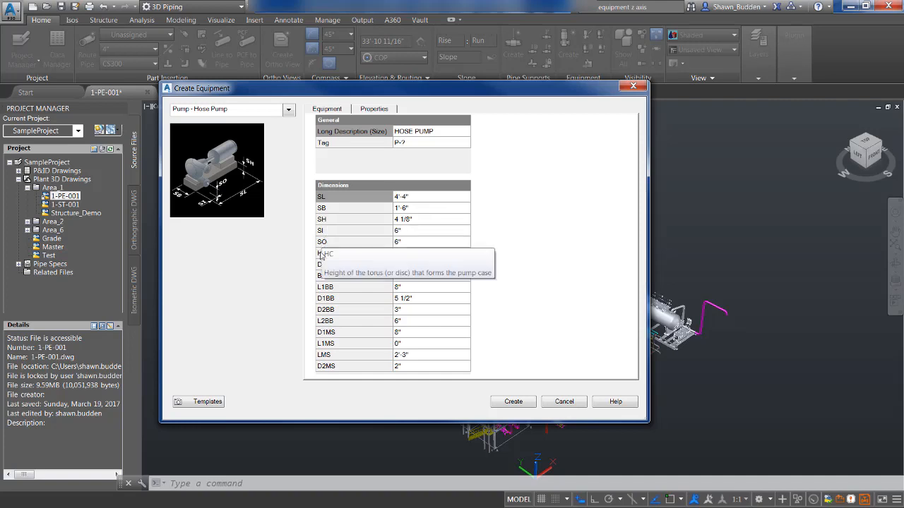
mouse_move(344, 203)
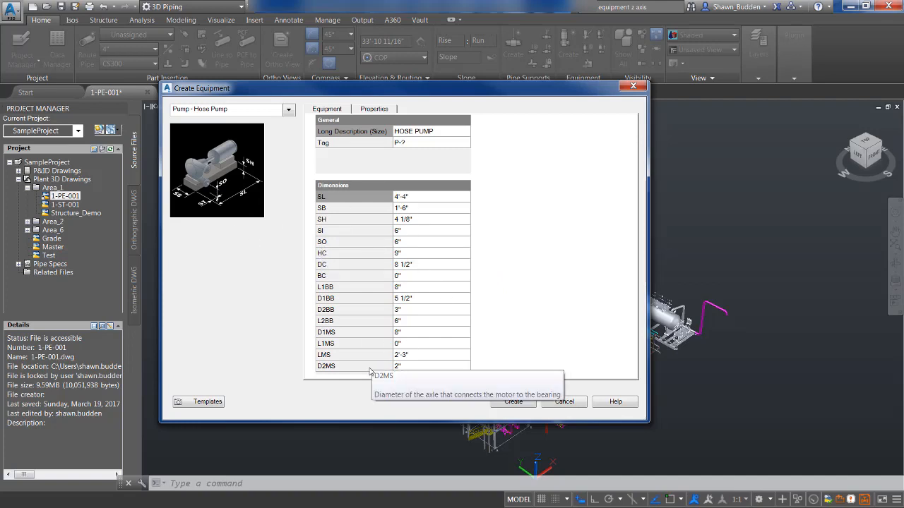
mouse_move(422, 149)
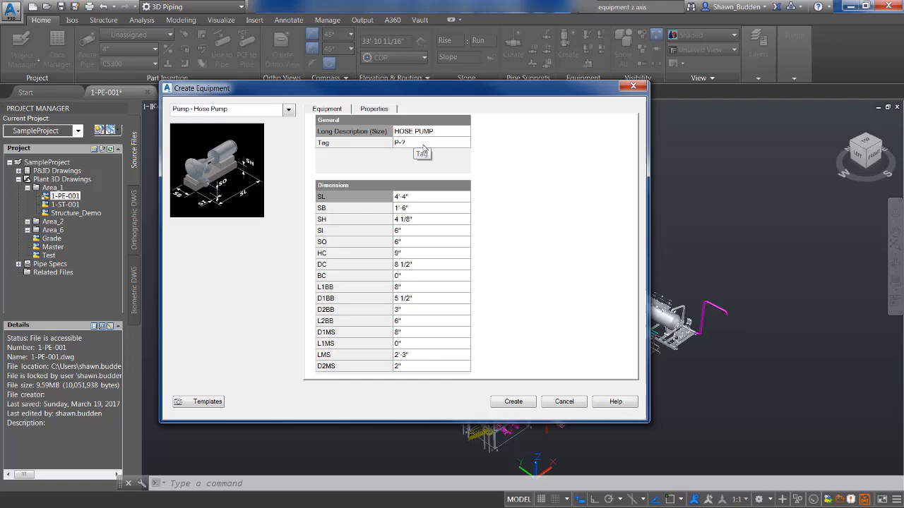
- Assign tag P-001 (type P, number 001) and create the hose pump
left_click(421, 154)
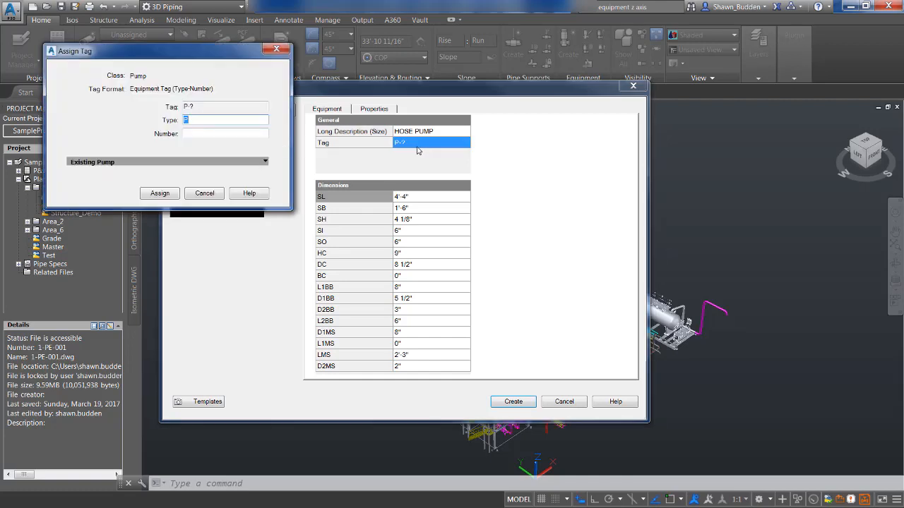
left_click(219, 133)
type("001")
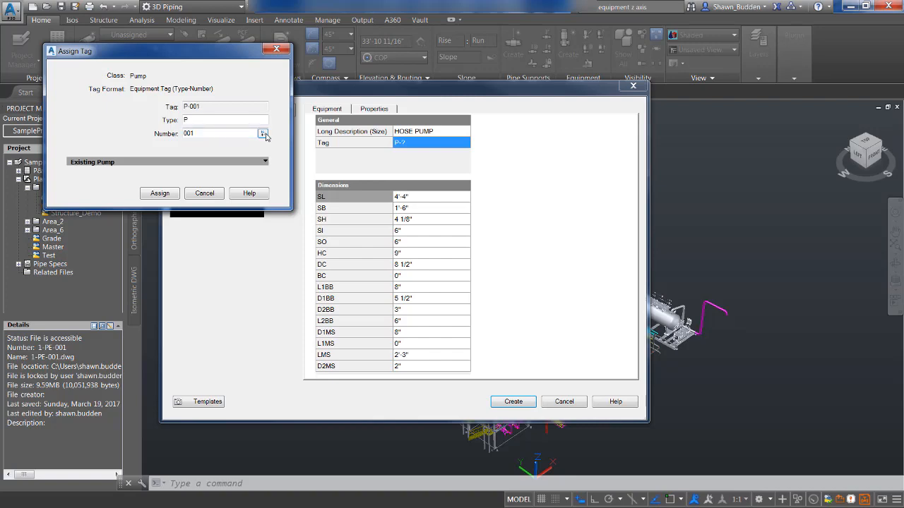
left_click(160, 192)
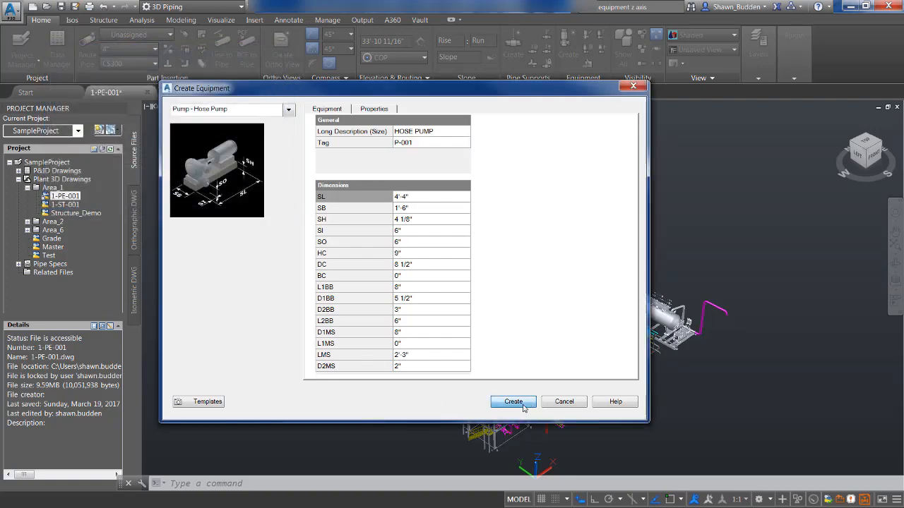
left_click(513, 401)
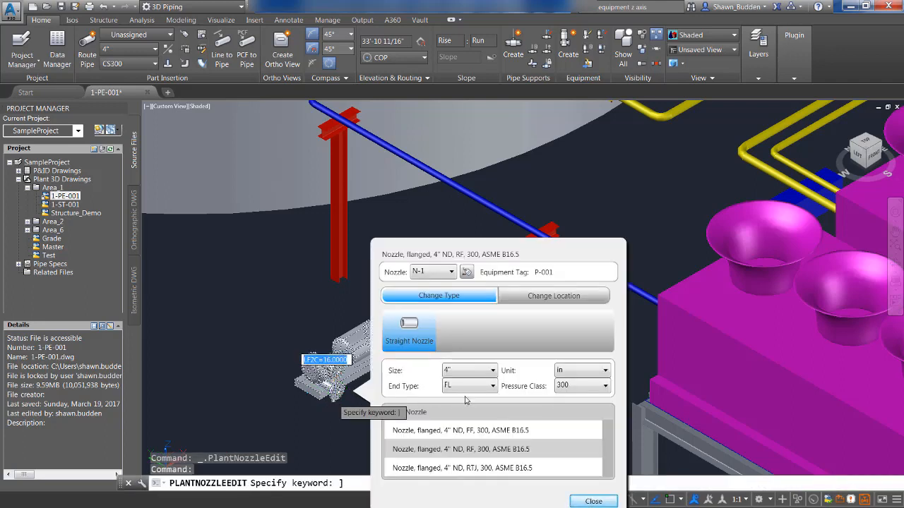
- Set nozzle N-1's pressure class to 300 and close the nozzle editor
left_click(605, 385)
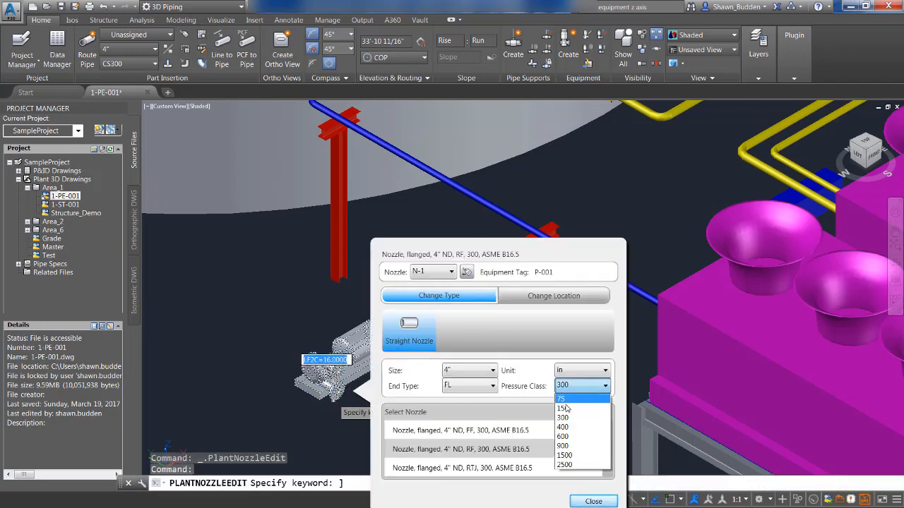
left_click(565, 406)
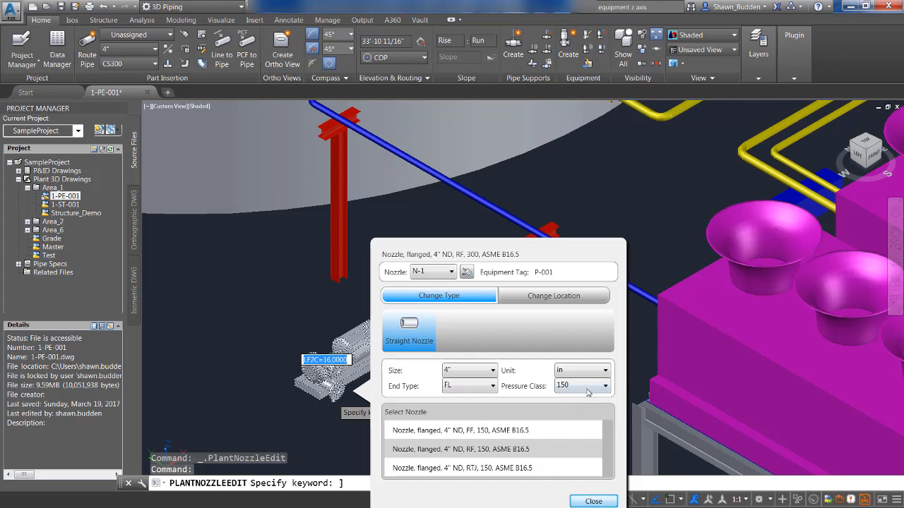
left_click(602, 386)
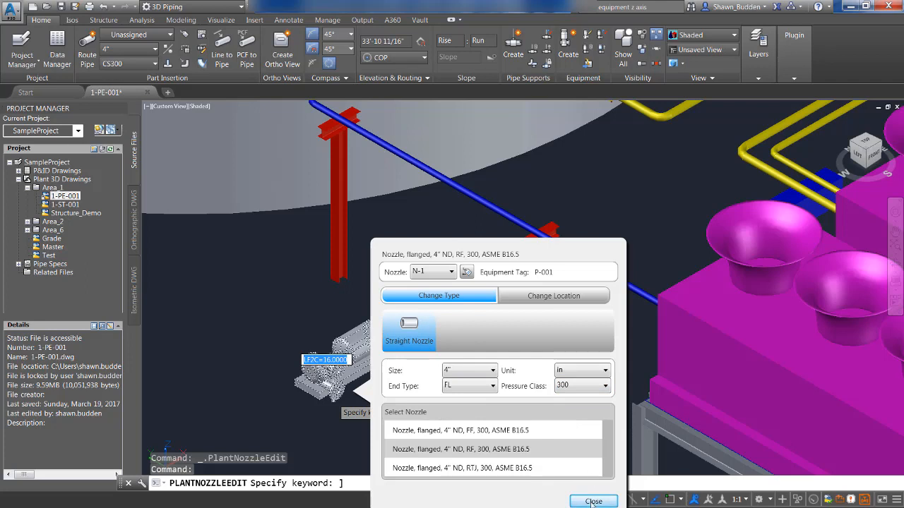
left_click(593, 500)
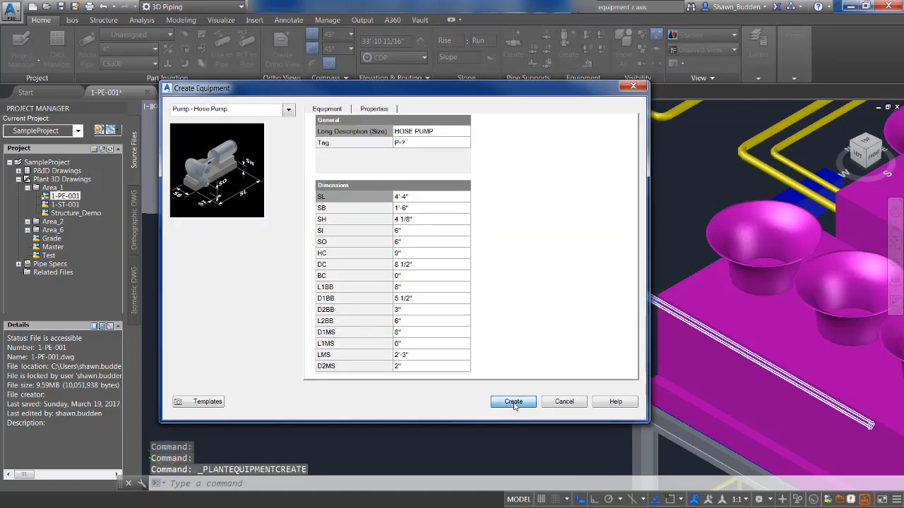
- Create the second hose pump with the listed default dimensions
left_click(513, 401)
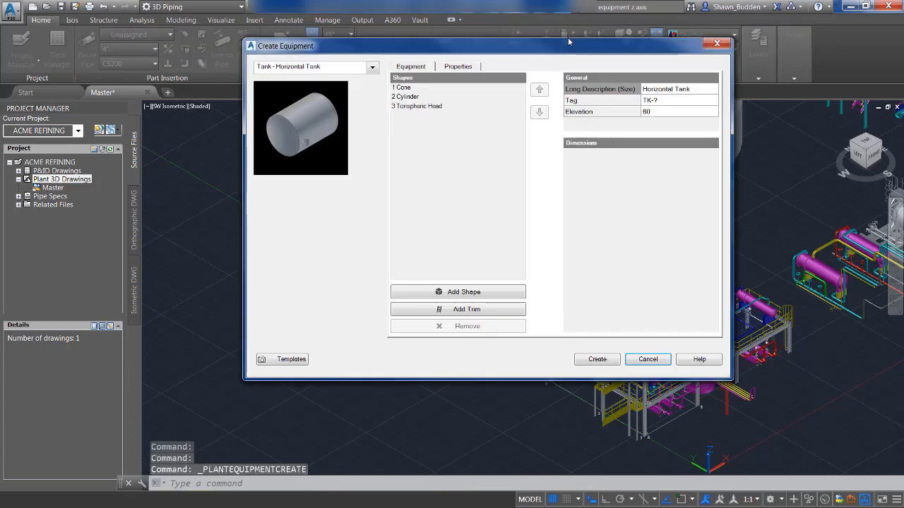
mouse_move(316, 78)
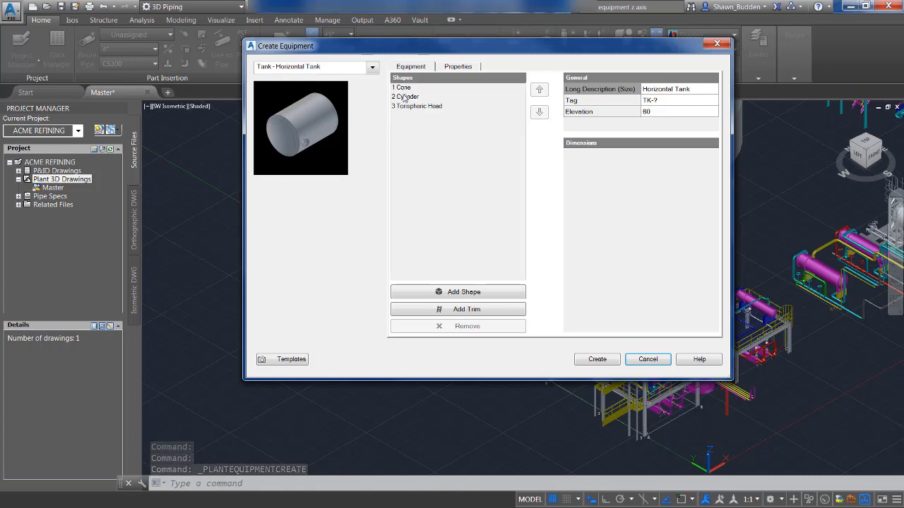
- Remove the tank's cone shape and add a Semi Ellipsoidal Head instead
left_click(401, 88)
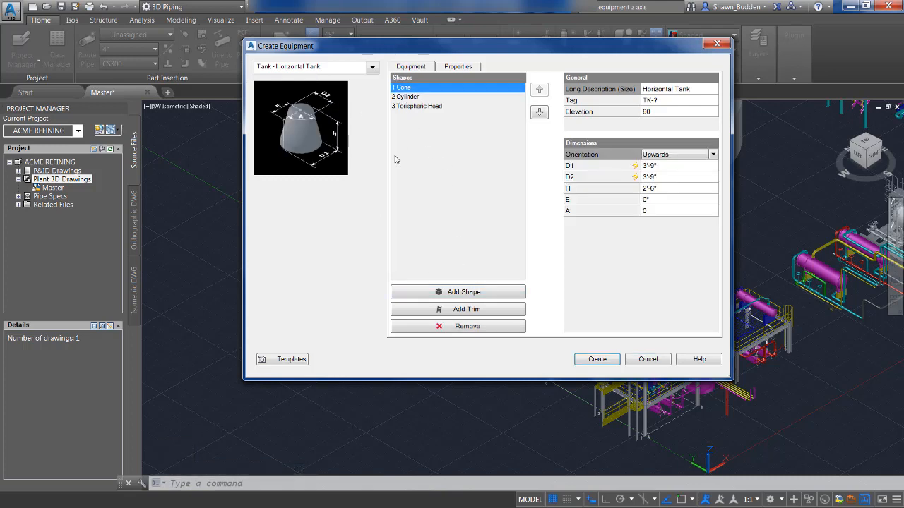
mouse_move(457, 310)
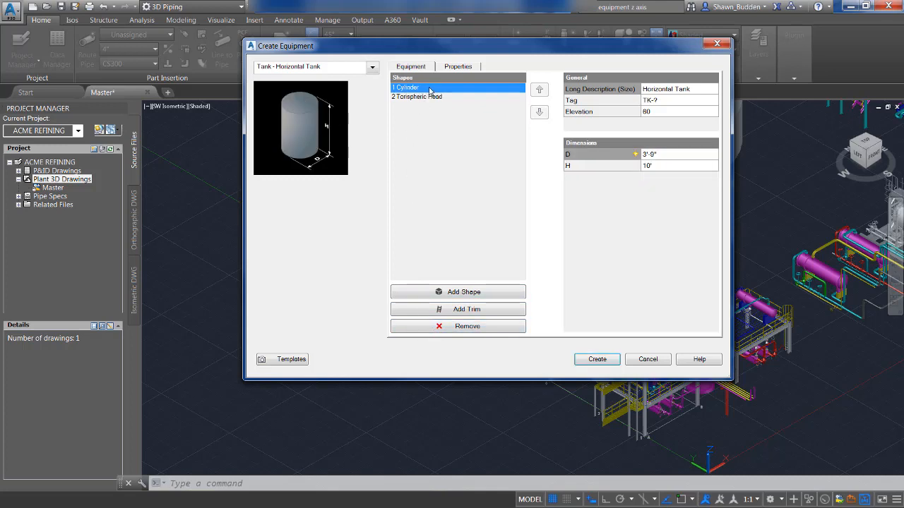
left_click(457, 291)
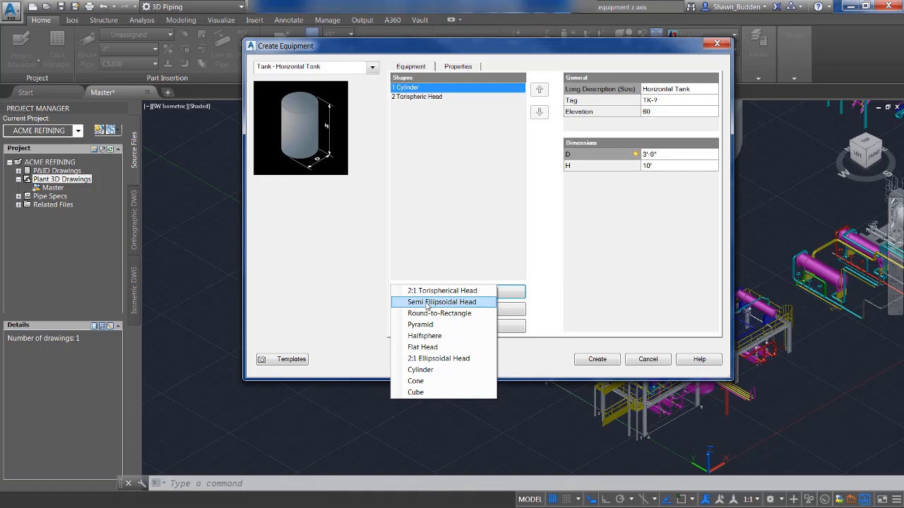
left_click(442, 302)
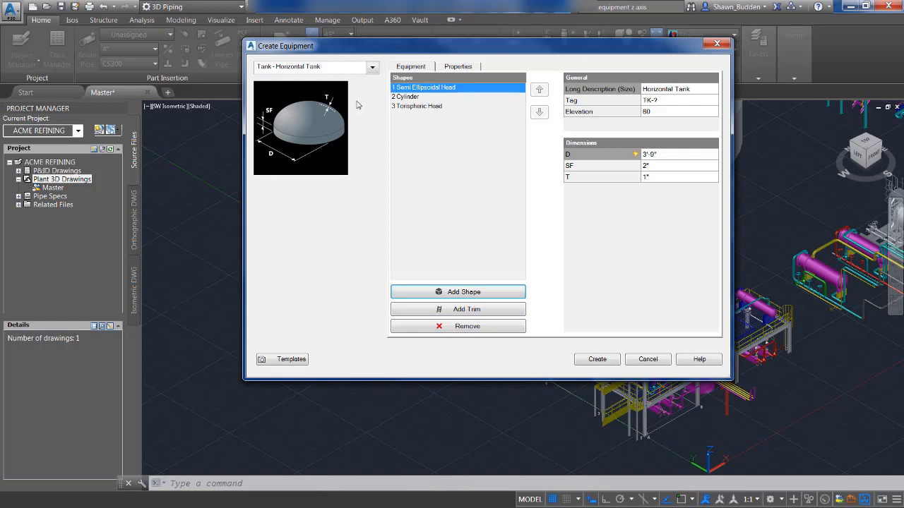
mouse_move(406, 99)
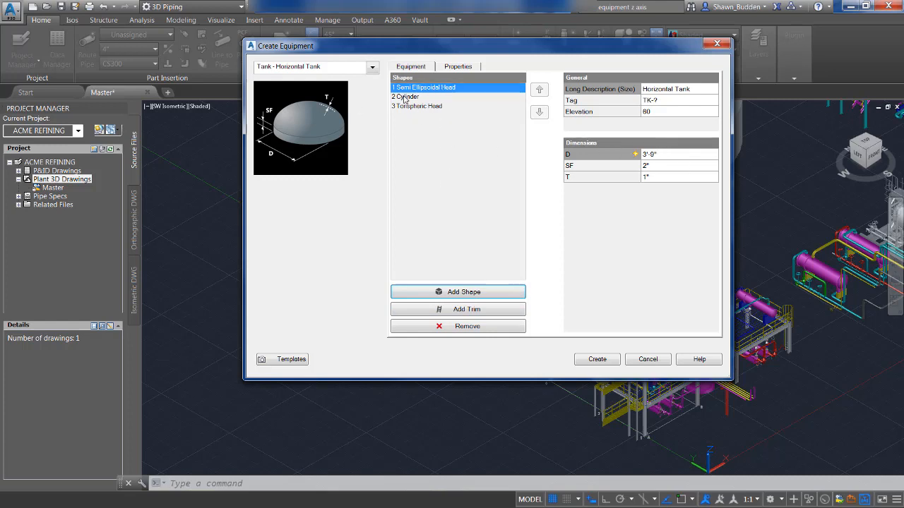
- Check the cylinder and torispheric head dimensions and begin assigning the tank's tag
left_click(408, 96)
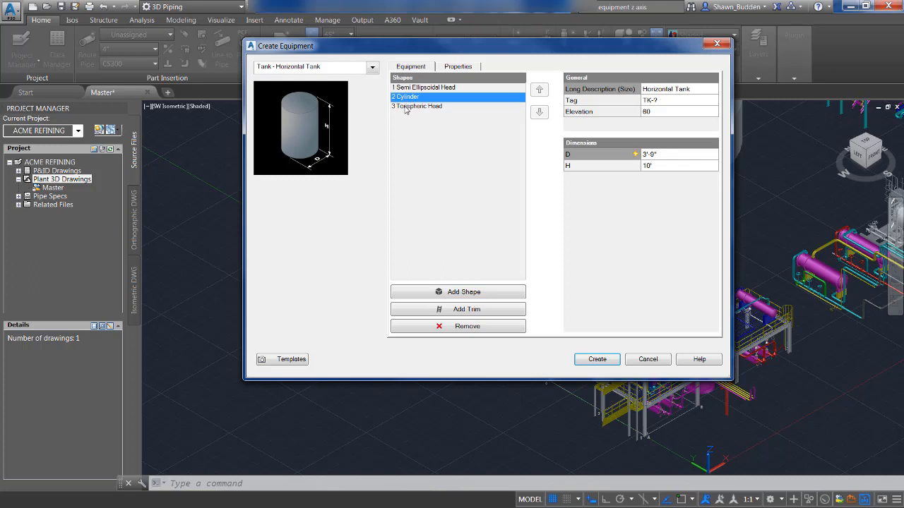
left_click(417, 106)
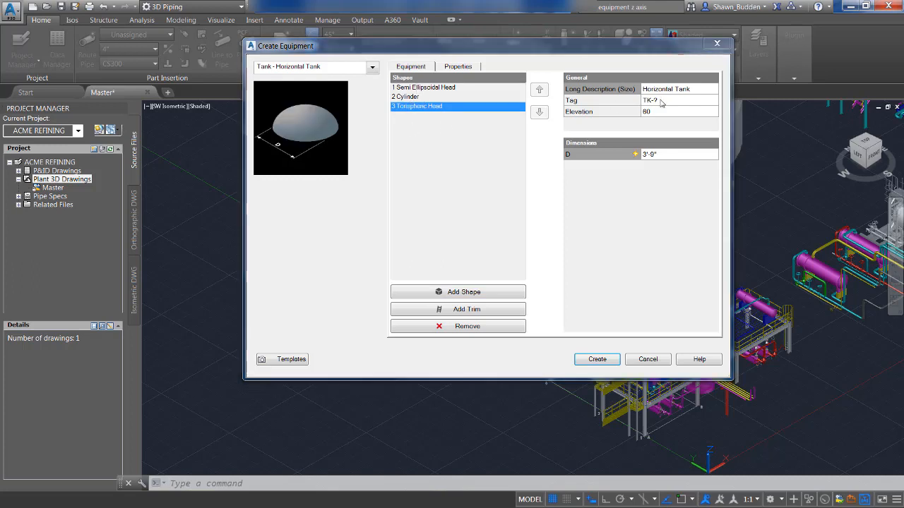
left_click(678, 100)
type("001")
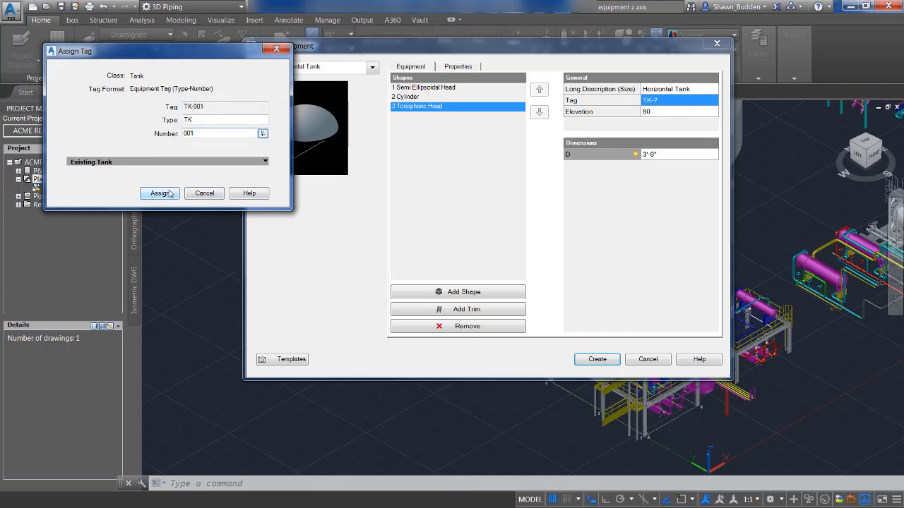
- Assign tag TK-001 to the horizontal tank
left_click(160, 192)
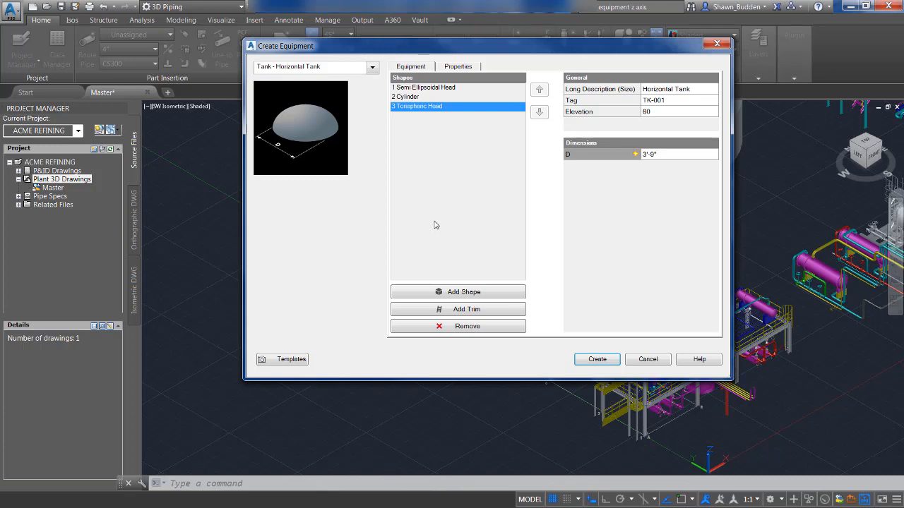
mouse_move(291, 360)
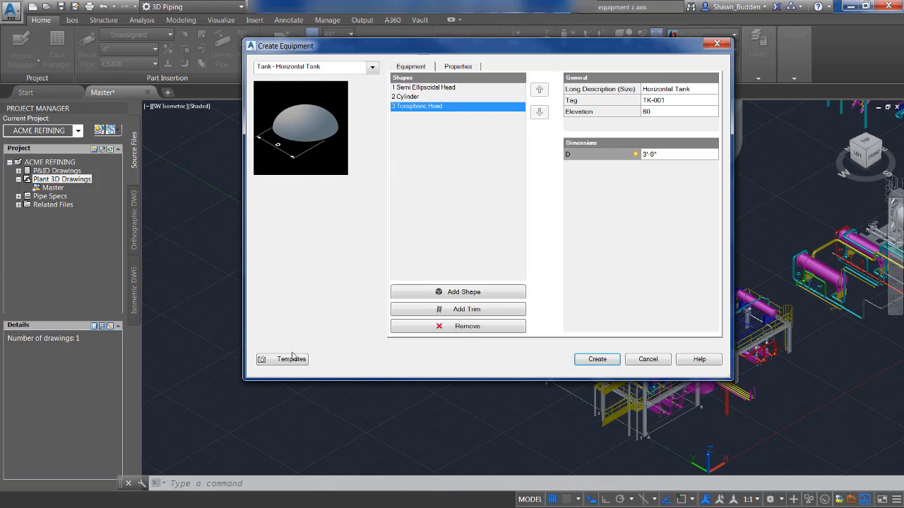
- Save the tank design as an equipment template named Horizontal Tank5
left_click(283, 360)
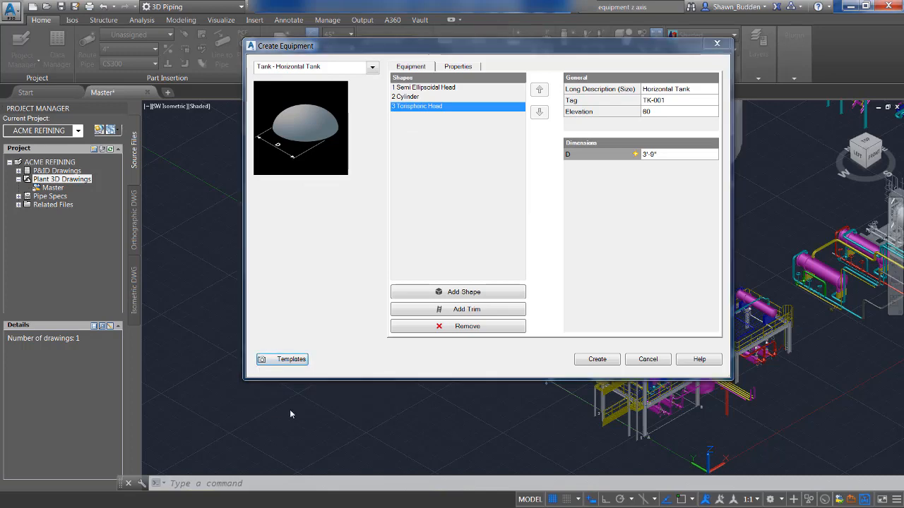
left_click(288, 361)
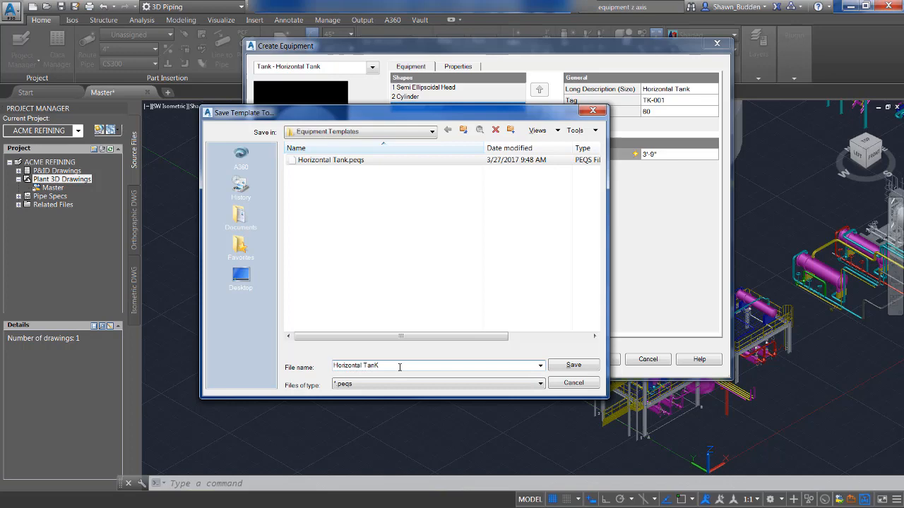
type("5")
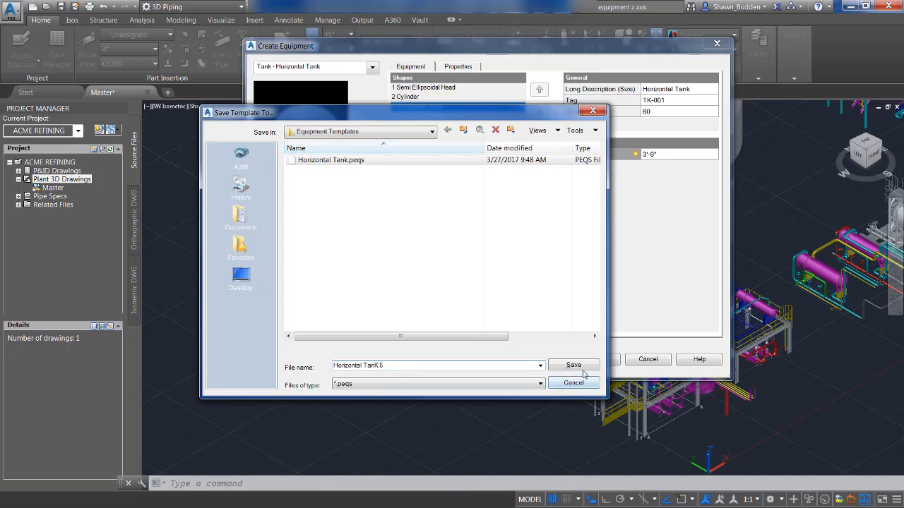
left_click(573, 364)
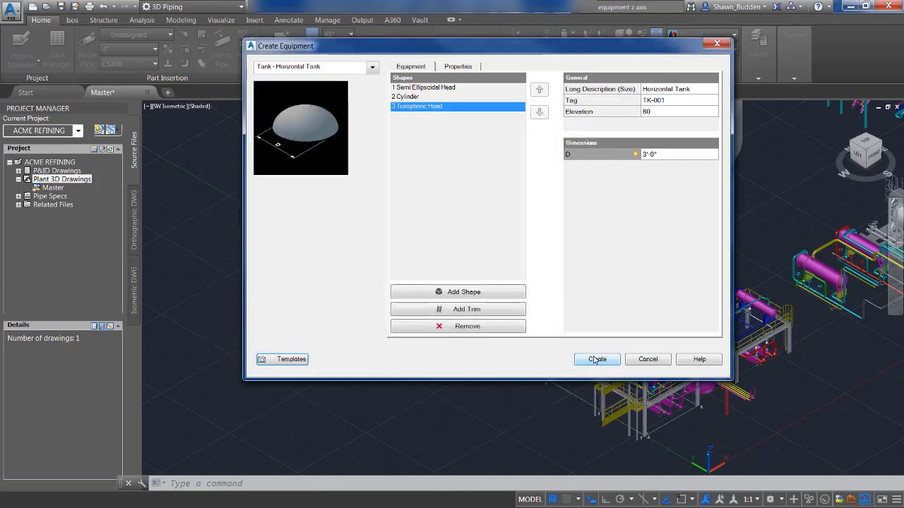
- Create the horizontal tank from the finished design and begin placing it in the model
left_click(596, 360)
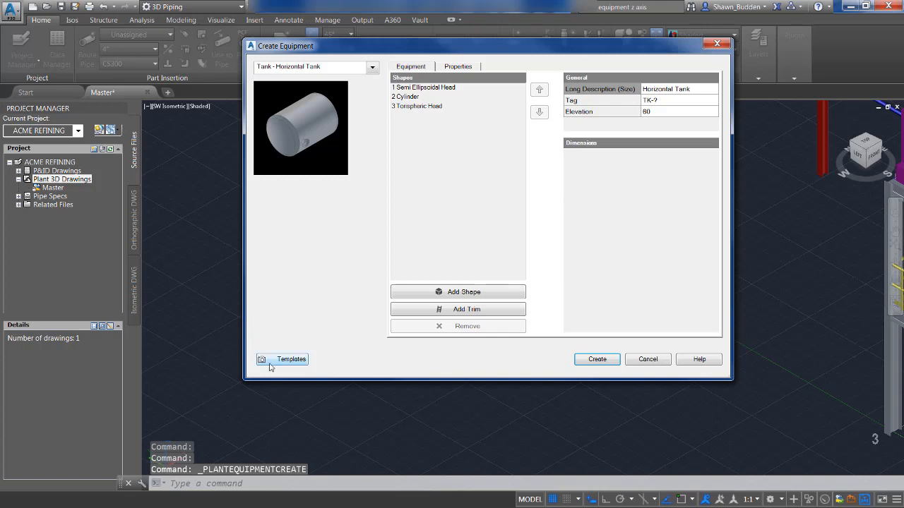
left_click(291, 359)
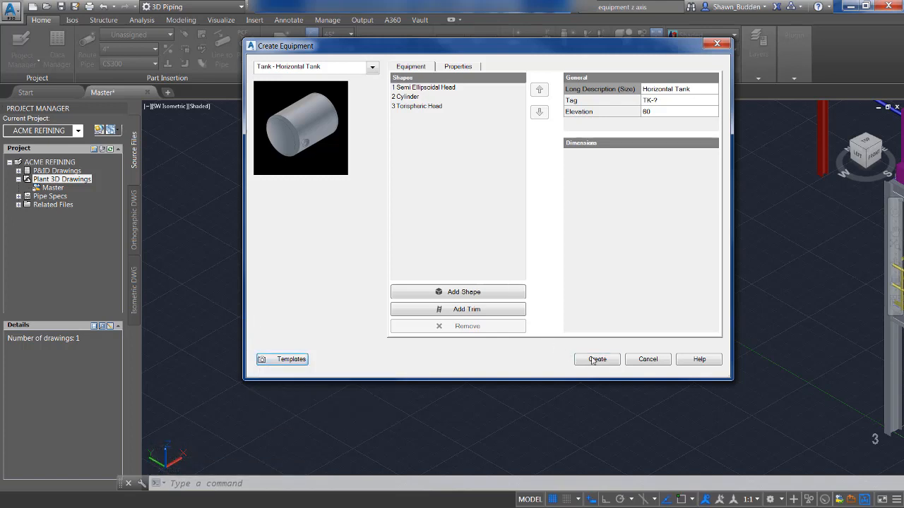
left_click(596, 360)
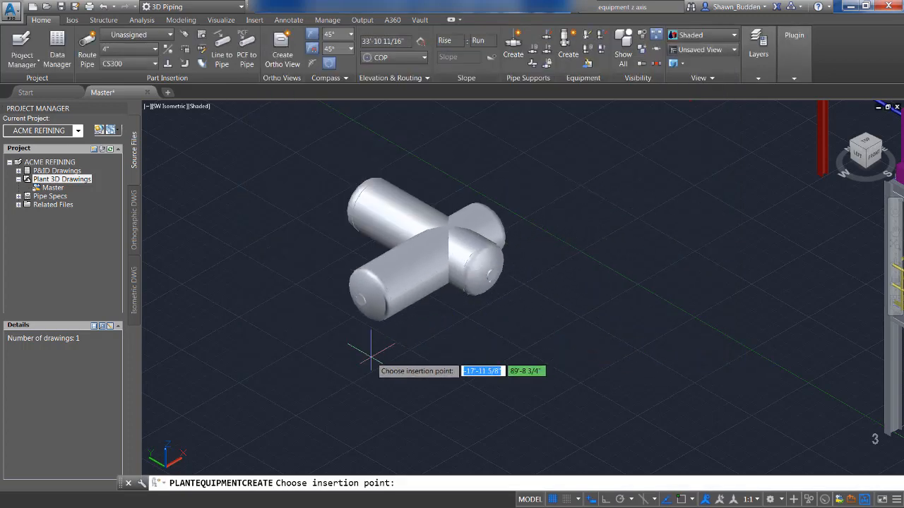